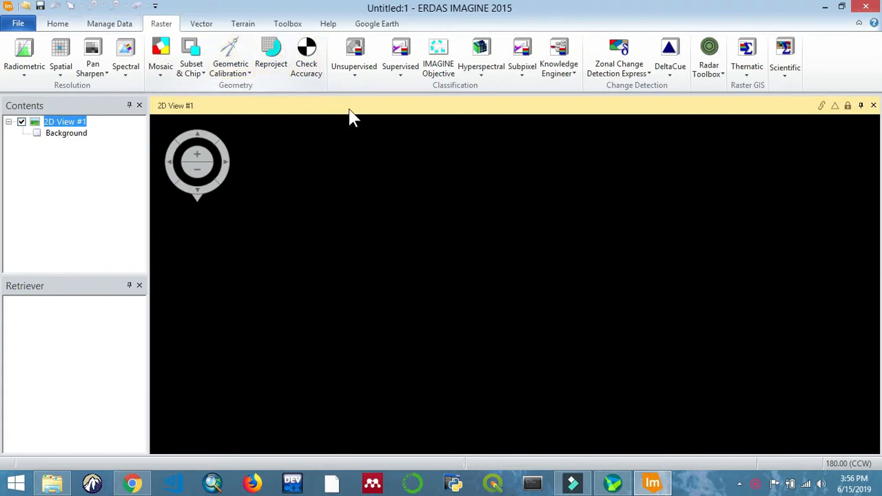
mouse_move(278, 181)
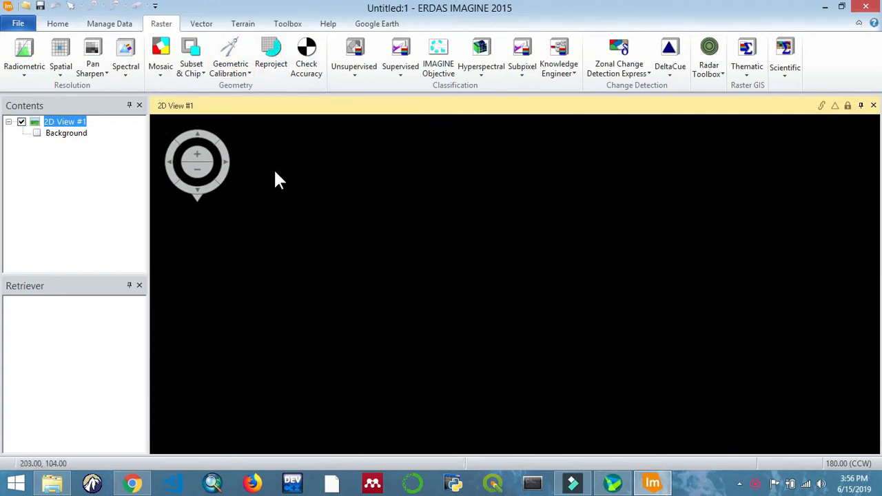
Open the Unsupervised tool list on the Raster tab to reach Indices
click(306, 58)
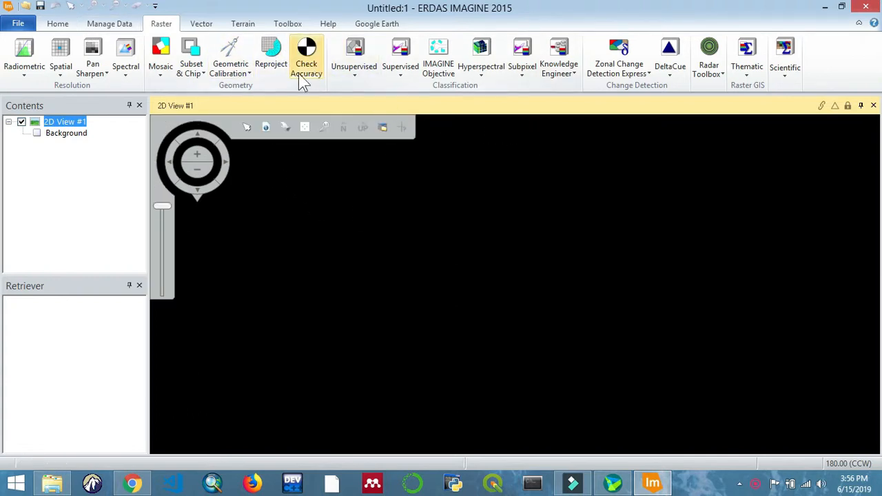
mouse_move(353, 55)
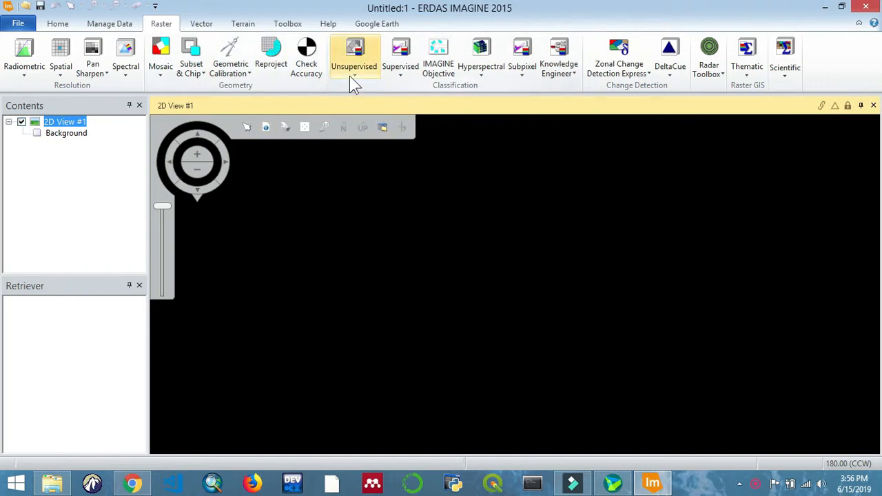
click(355, 58)
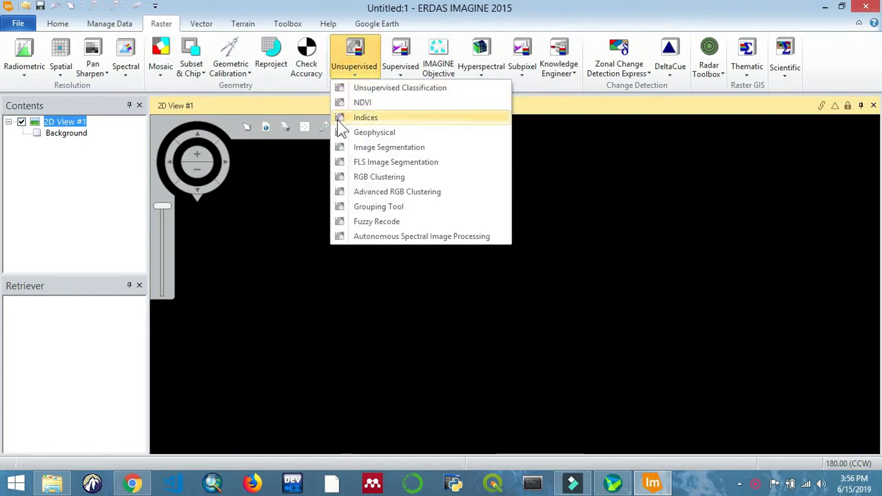
mouse_move(370, 125)
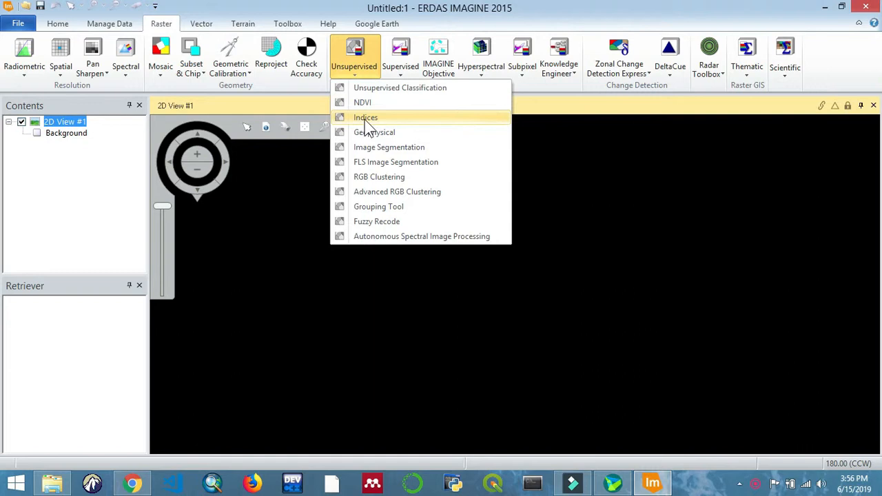
mouse_move(365, 117)
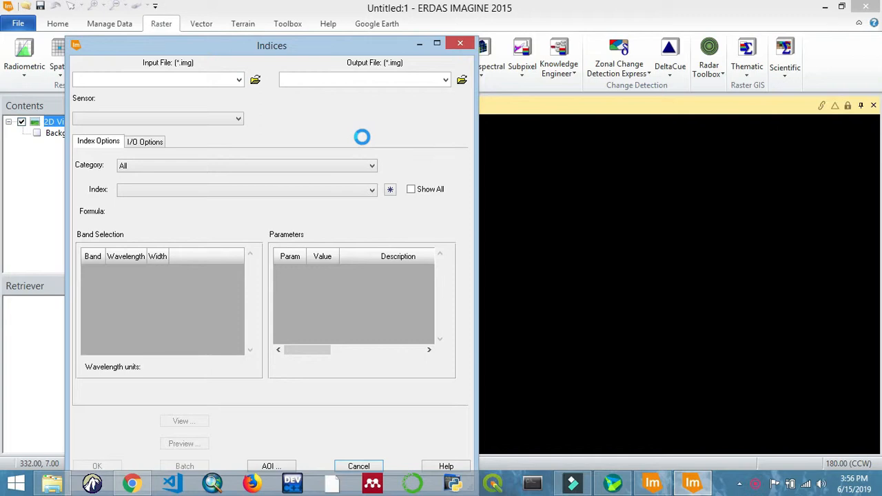
mouse_move(339, 134)
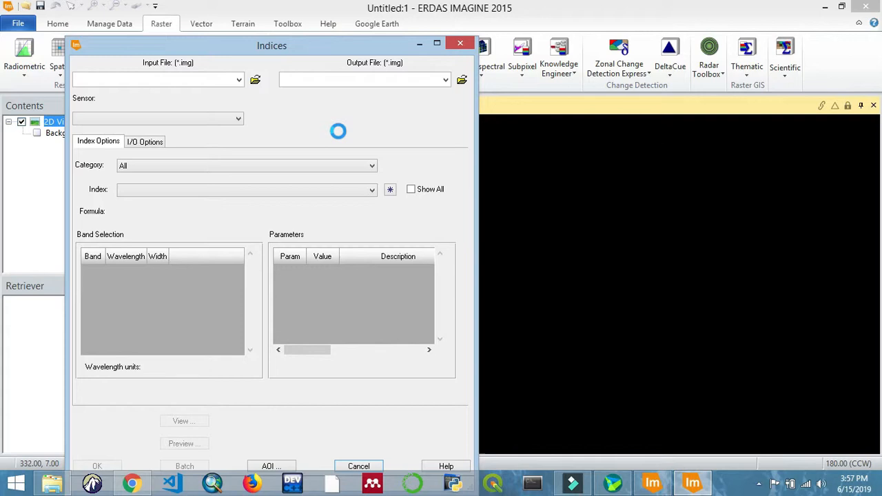
mouse_move(353, 53)
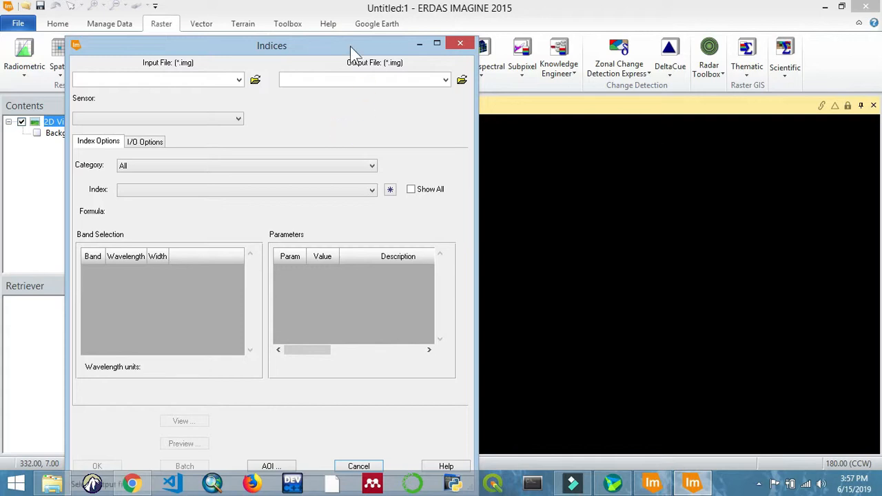
Move the Indices dialog toward the centre of the screen
drag(271, 45, 372, 50)
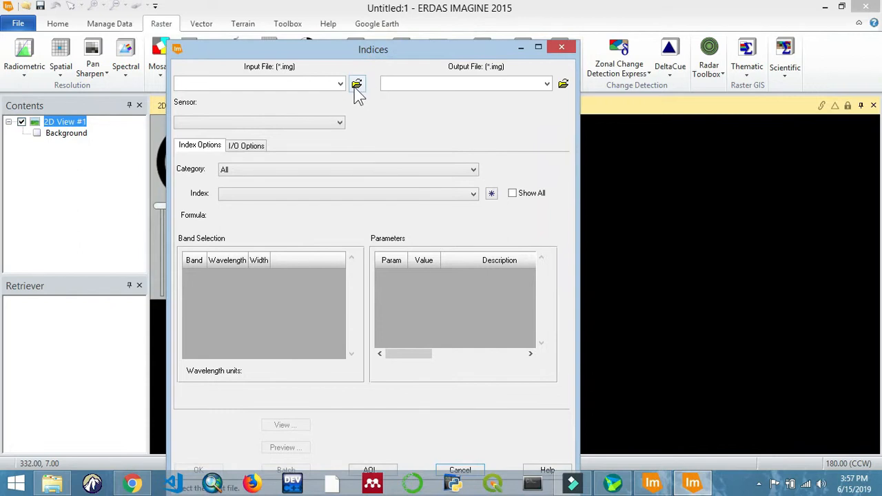
Choose landsat8stack.img from the output061 folder as the input image
click(356, 84)
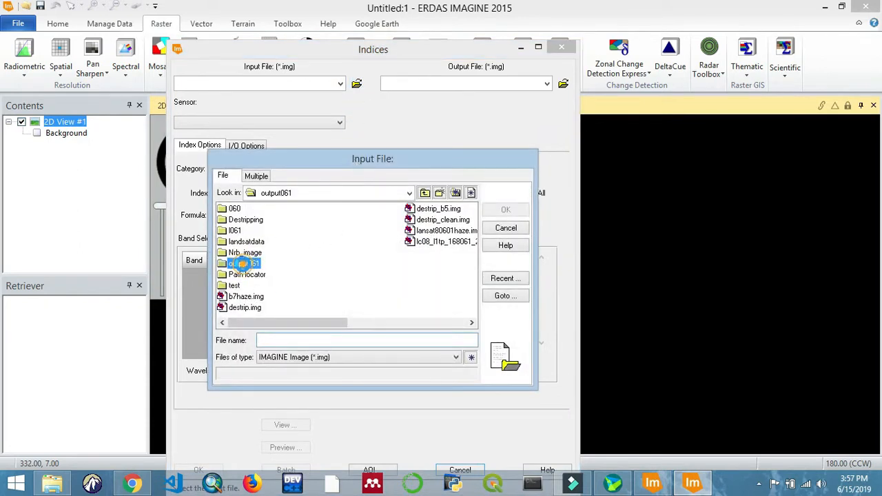
double_click(244, 263)
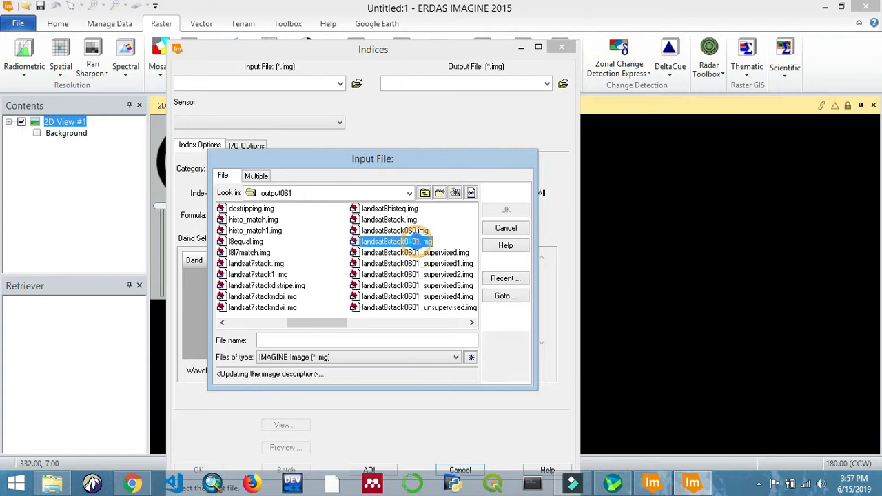
click(397, 241)
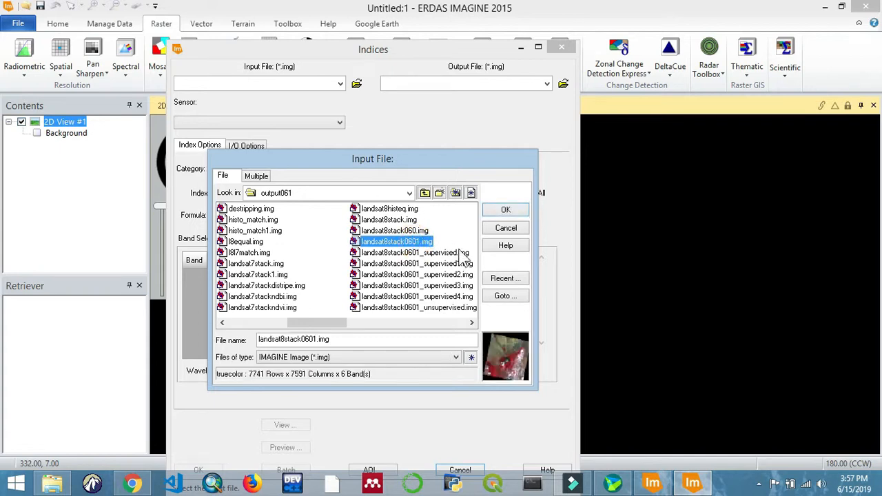
click(388, 219)
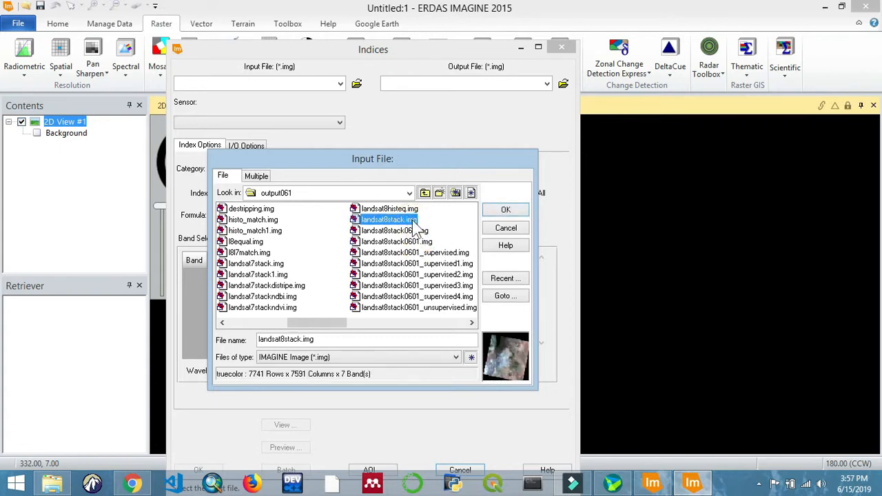
click(504, 210)
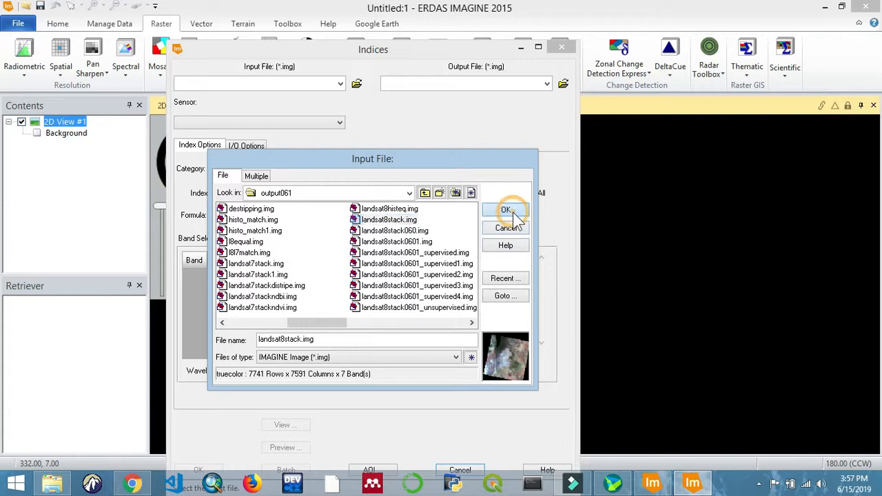
click(506, 210)
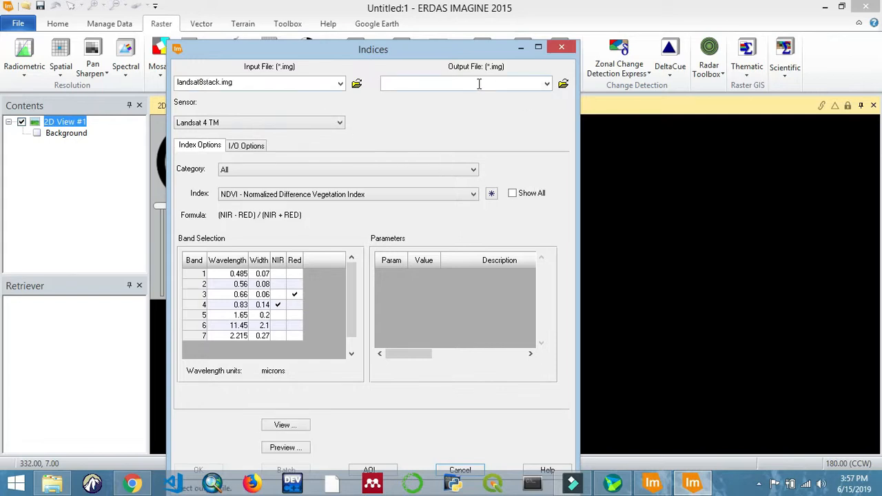
Save the NDVI result as lansat8_ndvi.img in the test folder
click(562, 84)
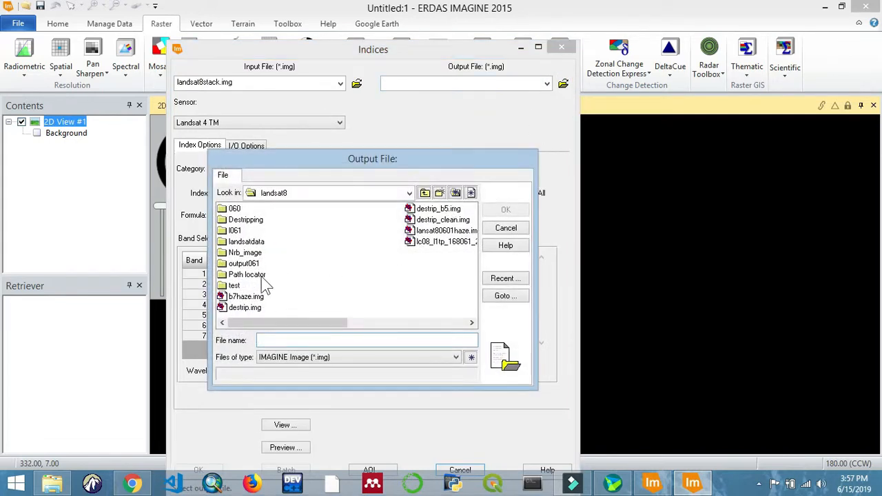
double_click(234, 285)
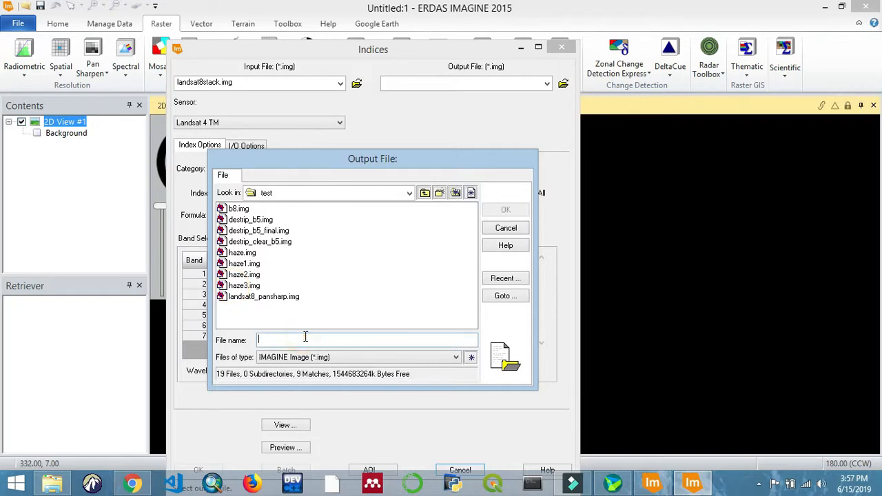
text(lansat8_ndvi)
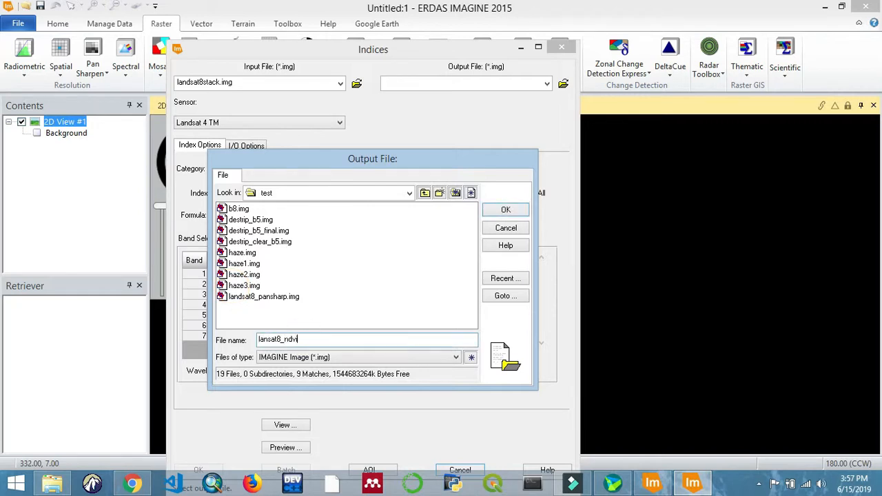
click(504, 210)
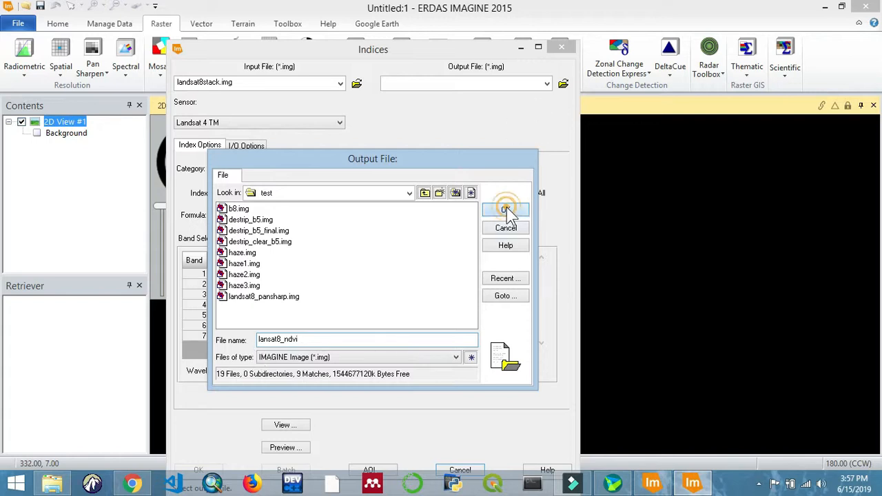
click(506, 210)
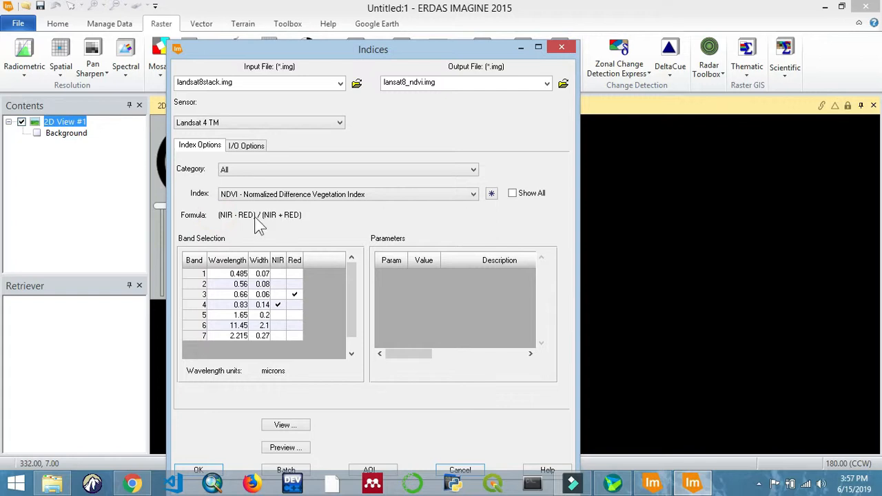
mouse_move(480, 228)
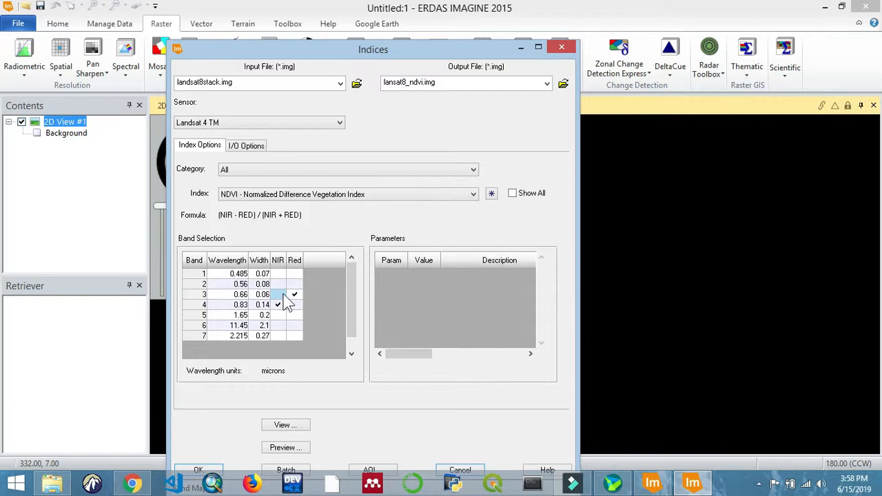
Open the Sensor choices and move the Indices dialog higher up
click(278, 304)
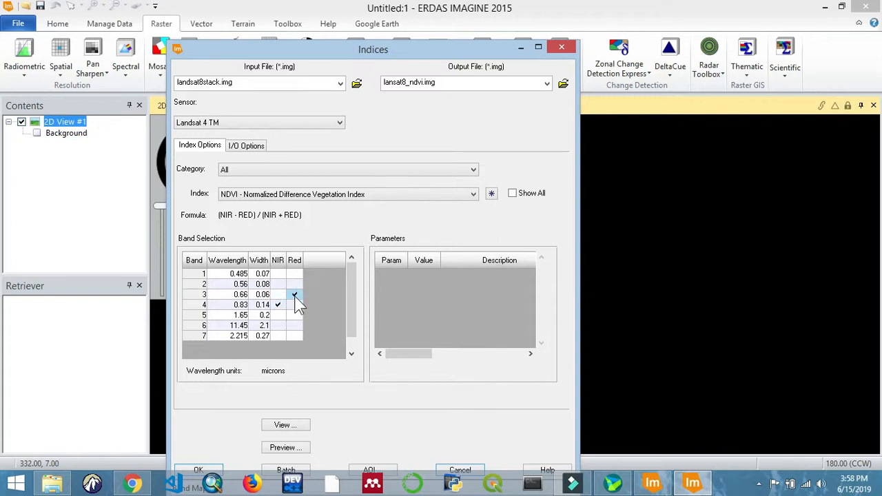
mouse_move(295, 302)
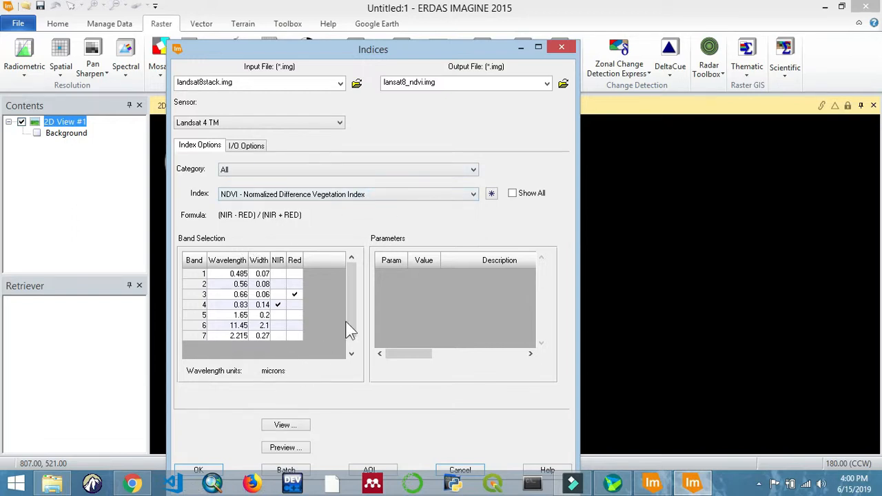
drag(372, 50, 400, 16)
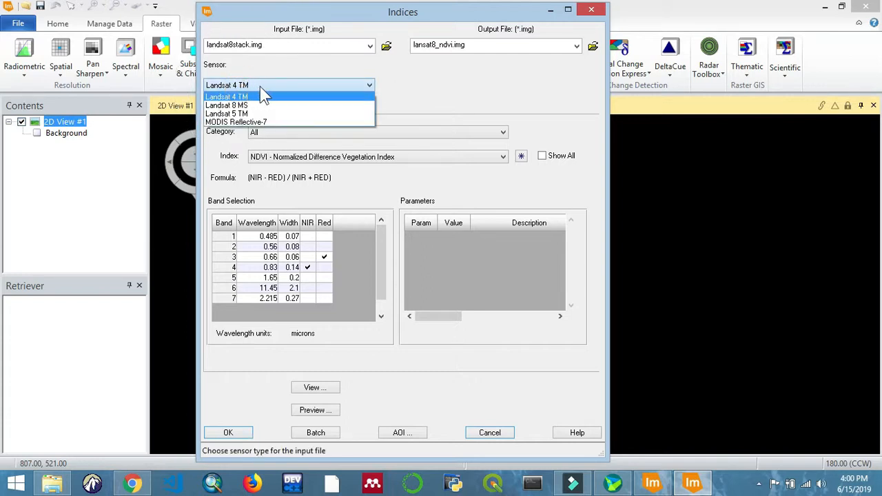
mouse_move(296, 107)
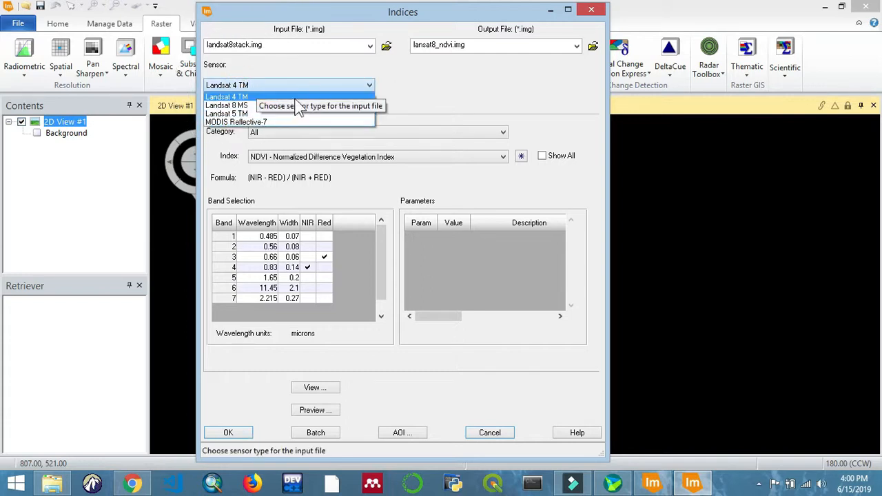
mouse_move(245, 105)
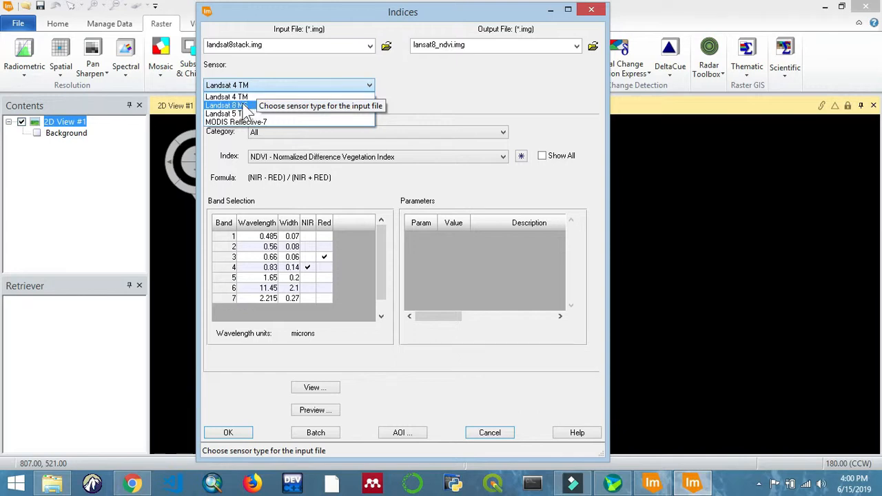
mouse_move(443, 88)
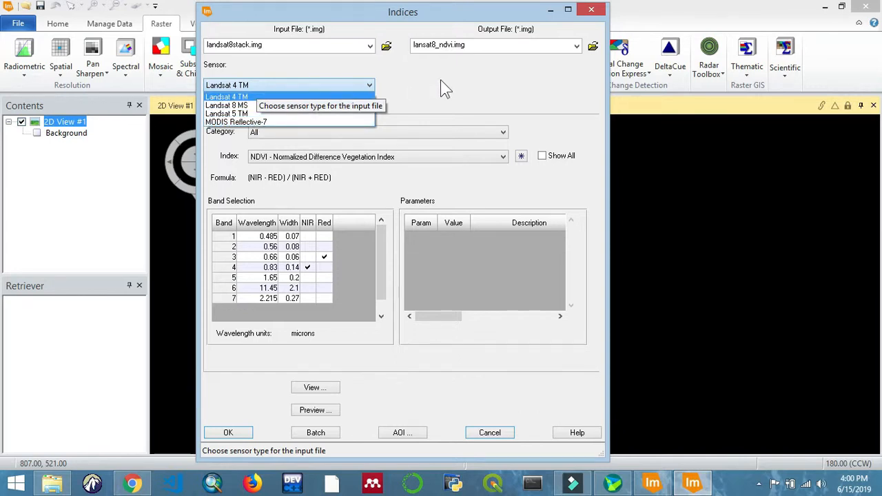
mouse_move(236, 113)
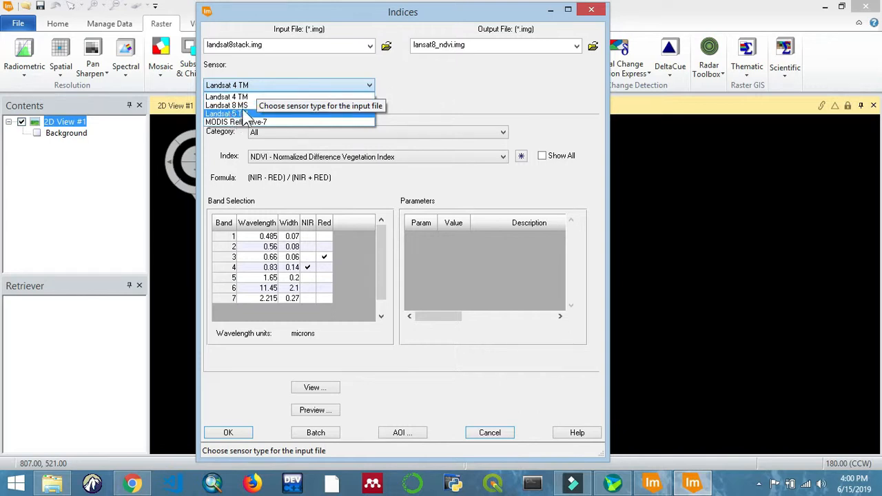
Set the sensor to Landsat 8 MS and run the NDVI calculation
click(226, 105)
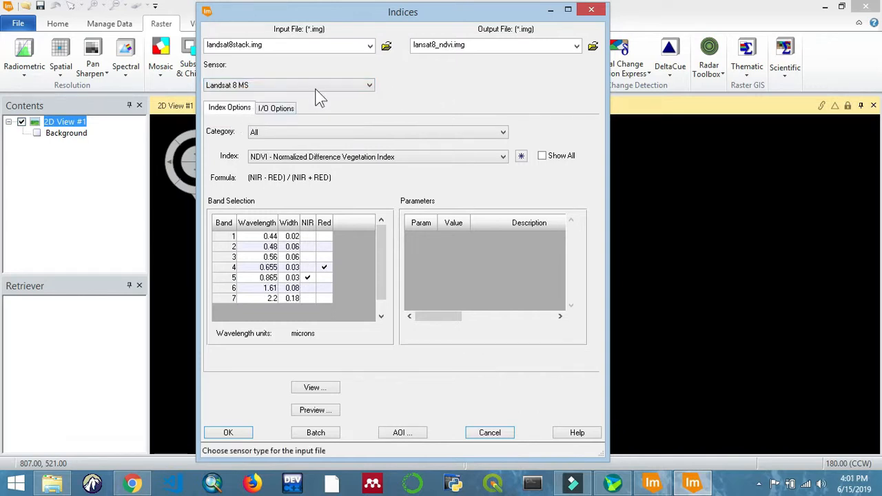
click(324, 267)
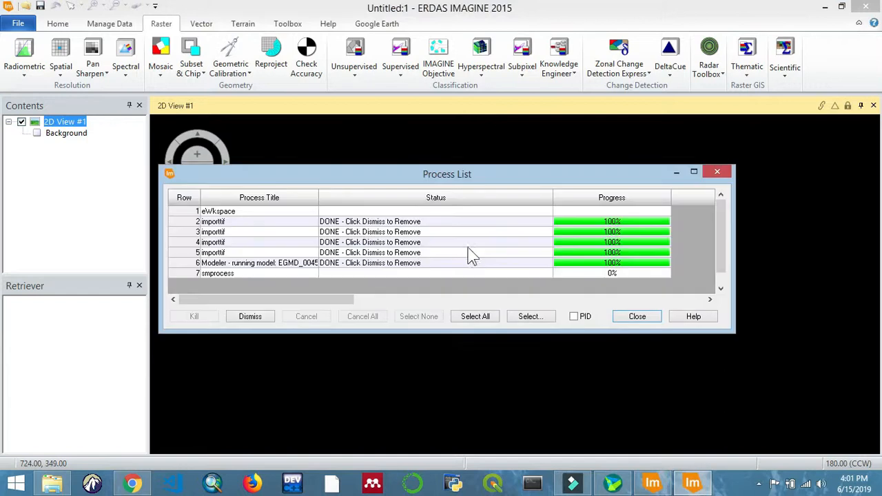
mouse_move(632, 283)
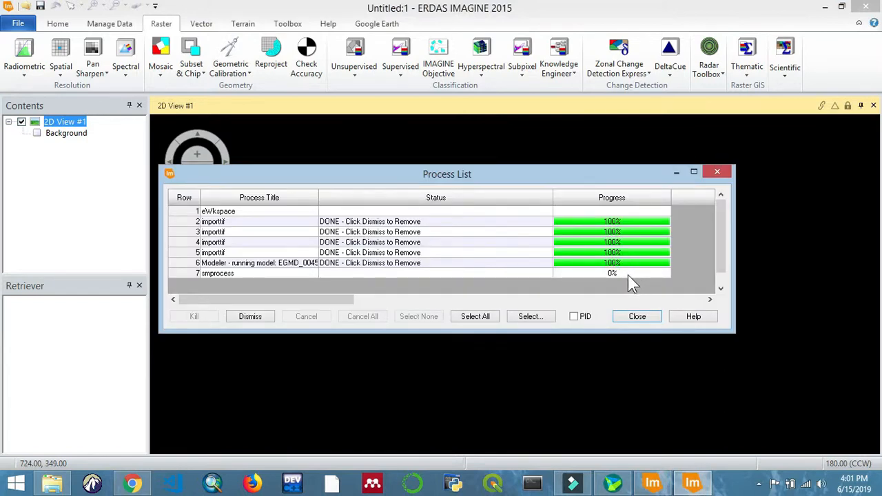
mouse_move(612, 281)
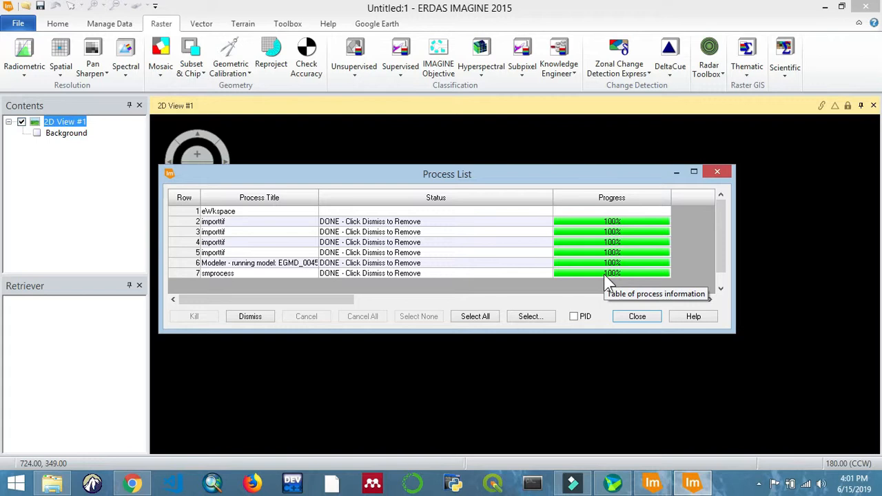
Close the Process List once the NDVI job reaches 100%
click(636, 316)
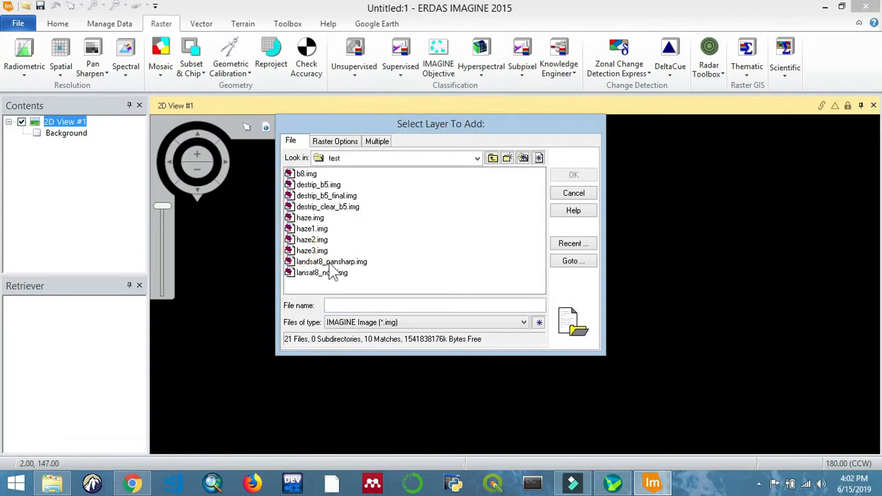
Add lansat8_ndvi.img to the first 2D view and expand the layer in Contents
click(323, 273)
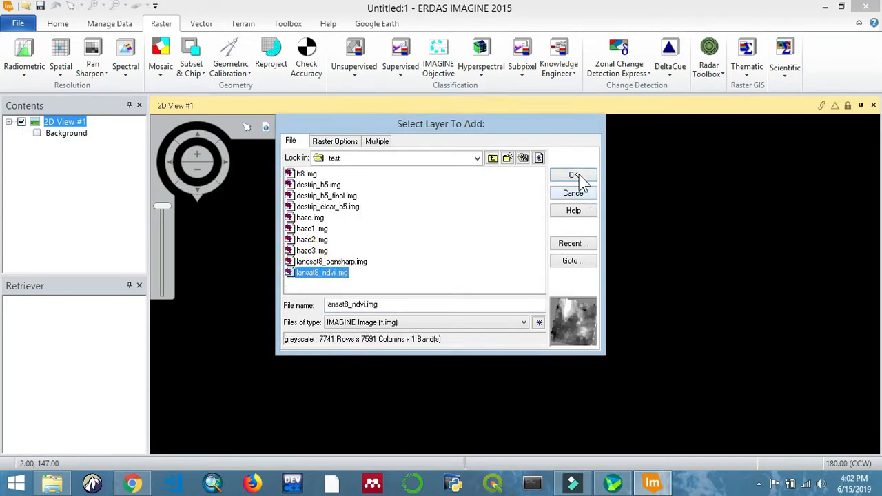
click(573, 173)
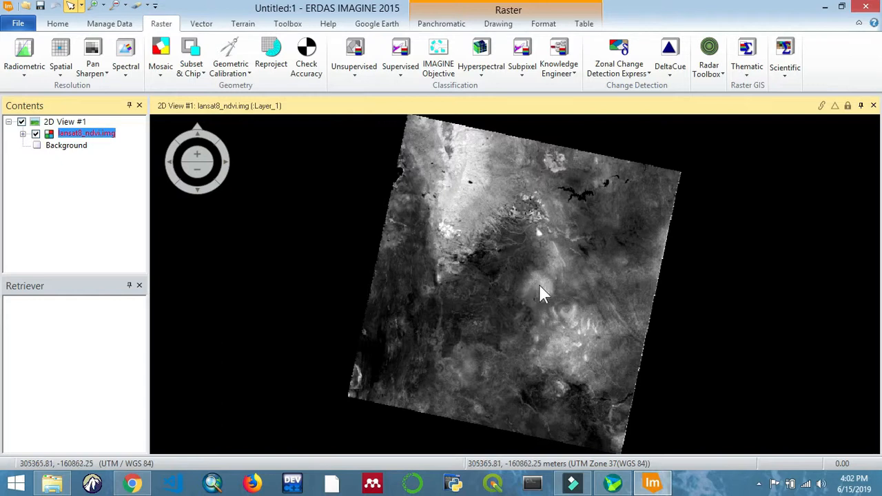
mouse_move(603, 365)
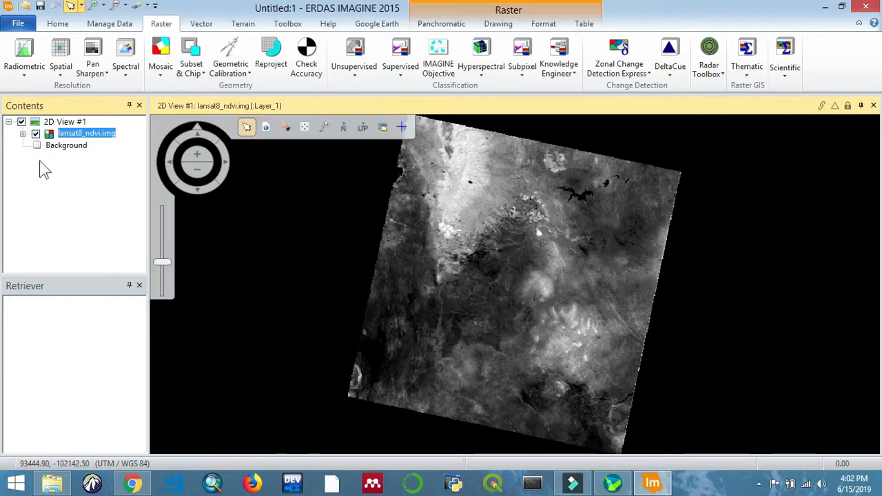
click(22, 132)
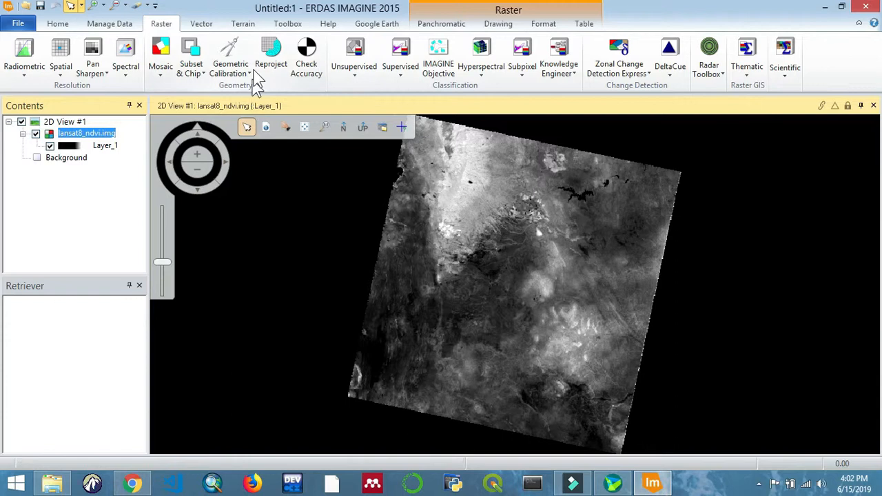
click(58, 23)
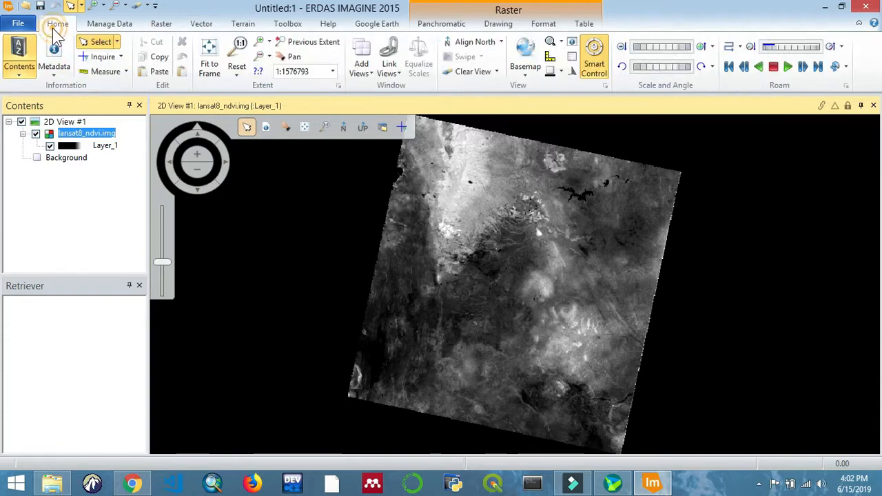
Add a second 2D view and load landsat8stack.img into it
click(361, 63)
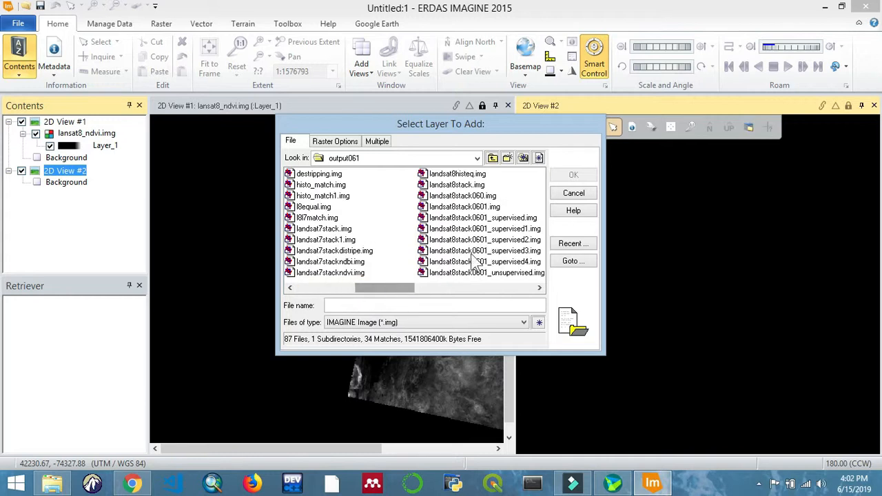
click(465, 207)
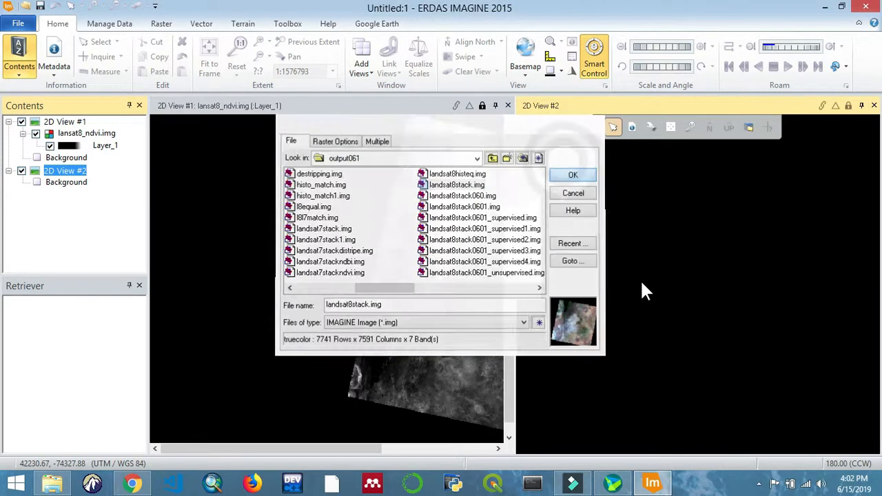
click(573, 173)
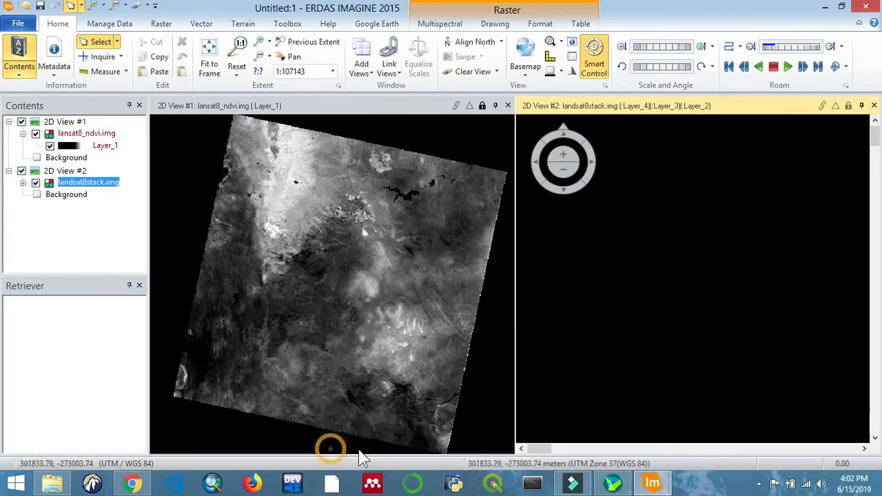
Bring up the view's context menu to compare the colour composite with the NDVI image
right_click(88, 182)
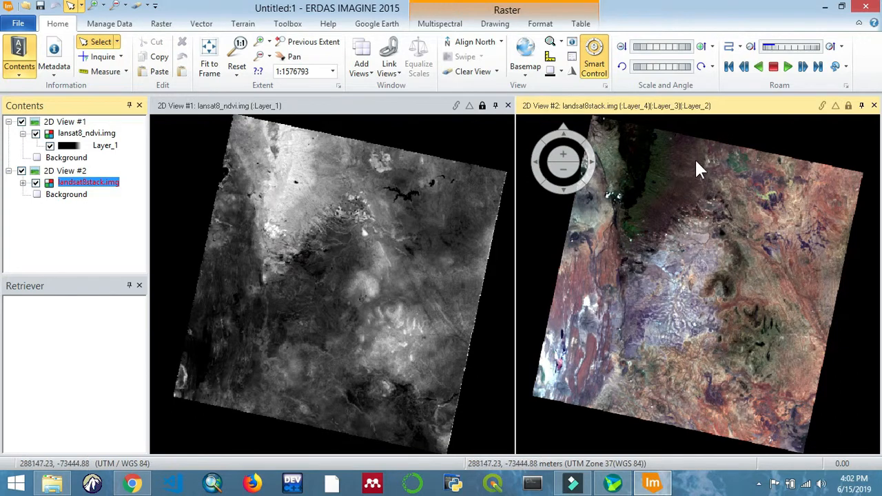
mouse_move(772, 320)
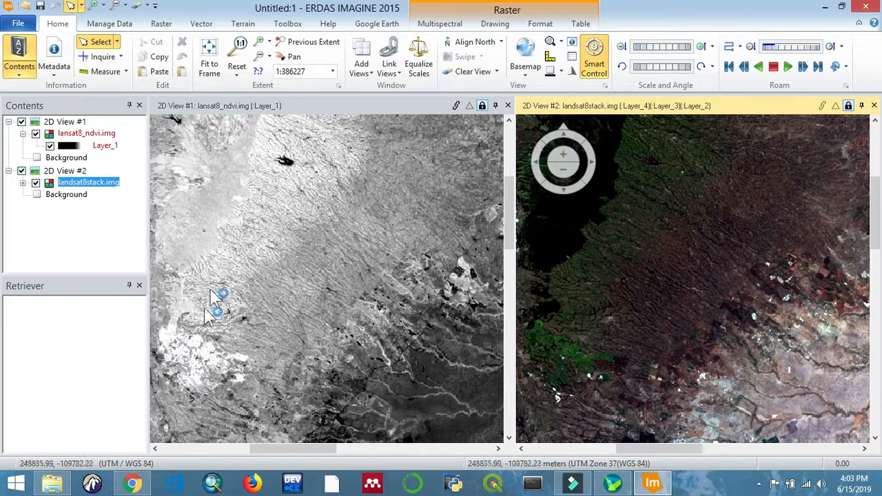
mouse_move(379, 159)
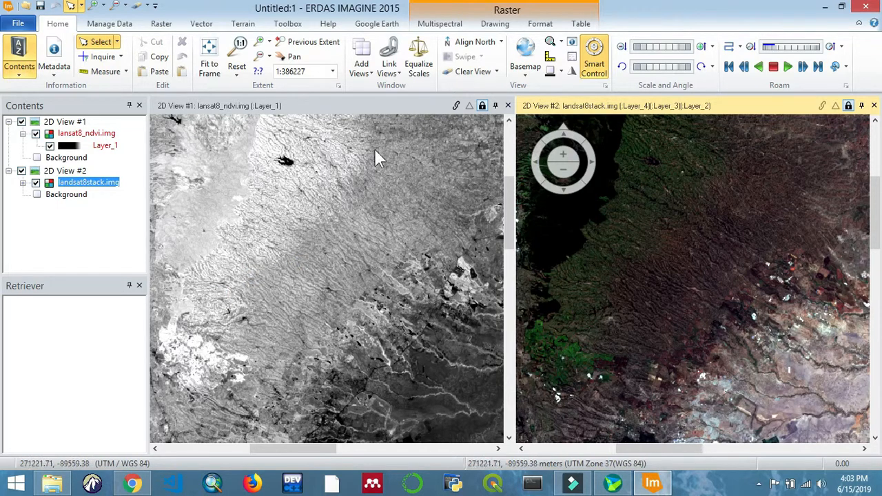